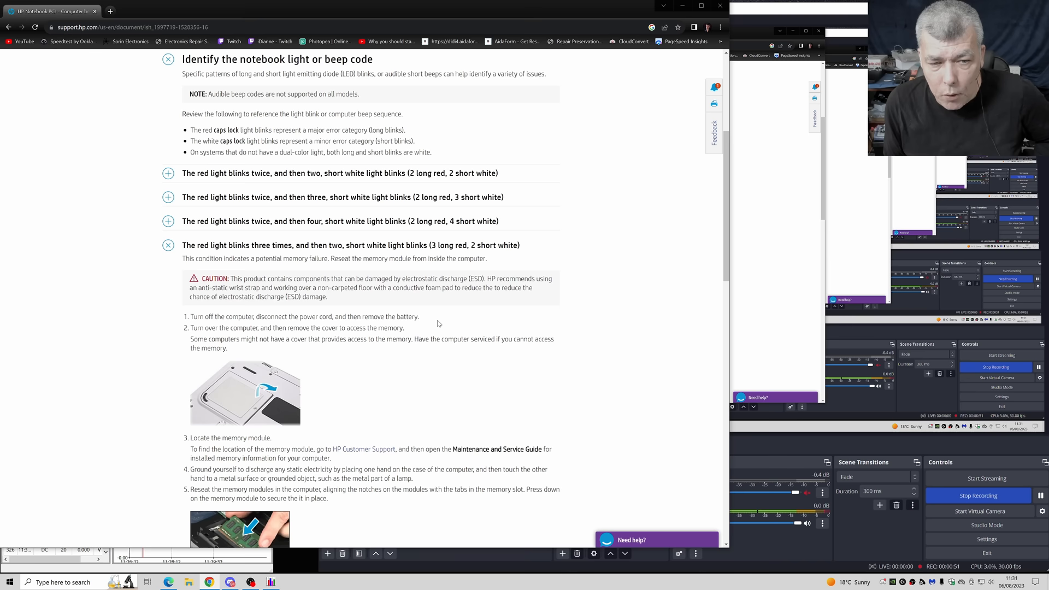
- Highlight the sentence 'This condition indicates a potential memory failure. Reseat…' under the 3 long red, 2 short entry
drag(183, 257, 339, 258)
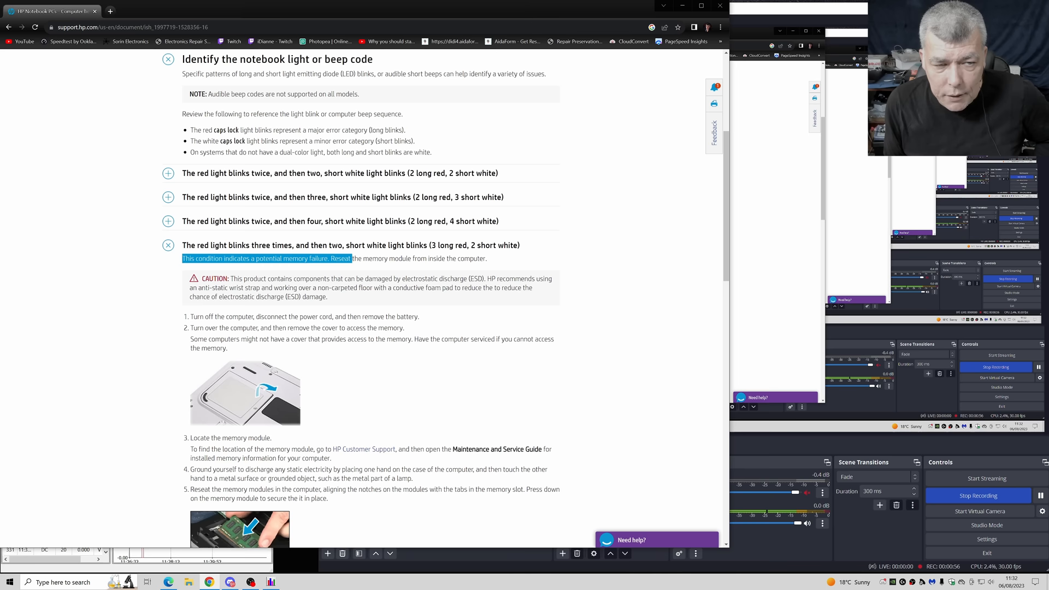